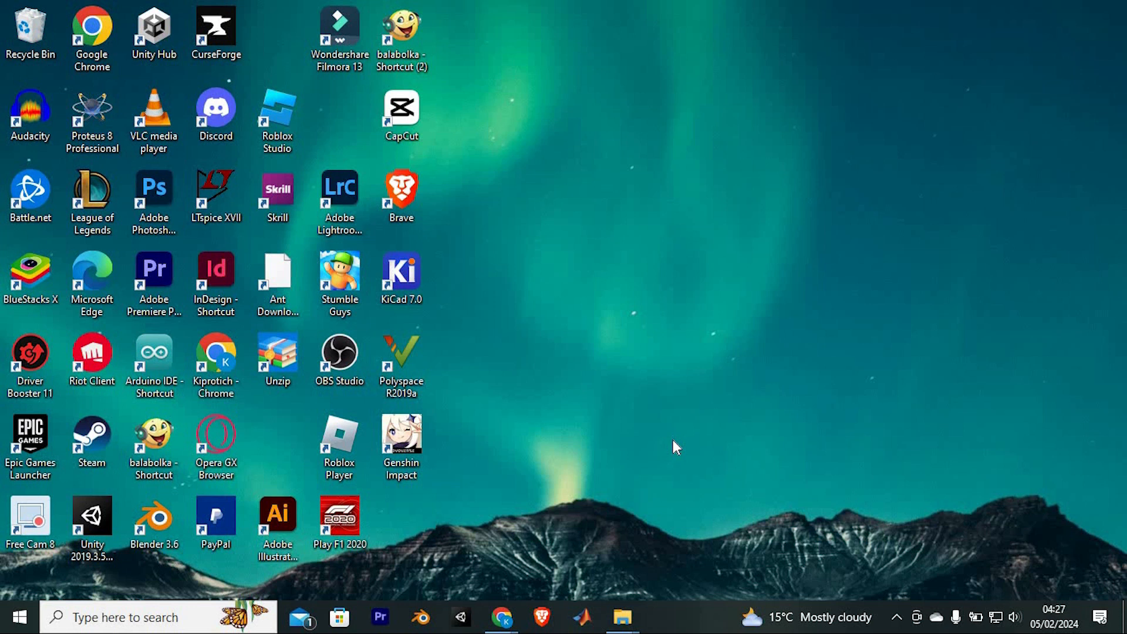
pyautogui.moveTo(1047, 513)
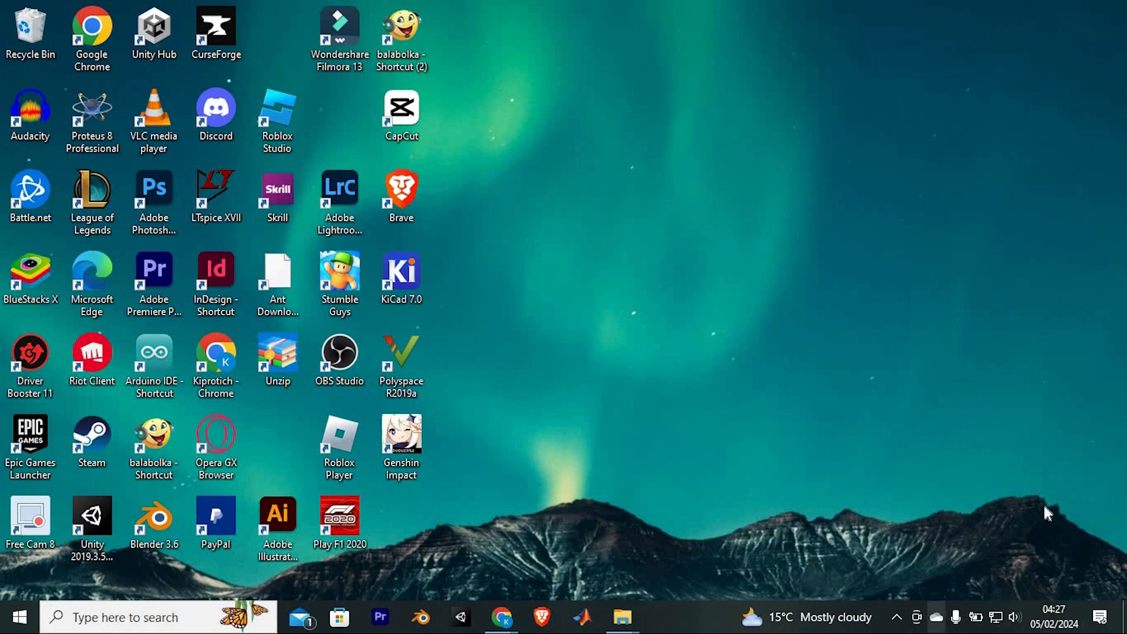
pyautogui.moveTo(281, 330)
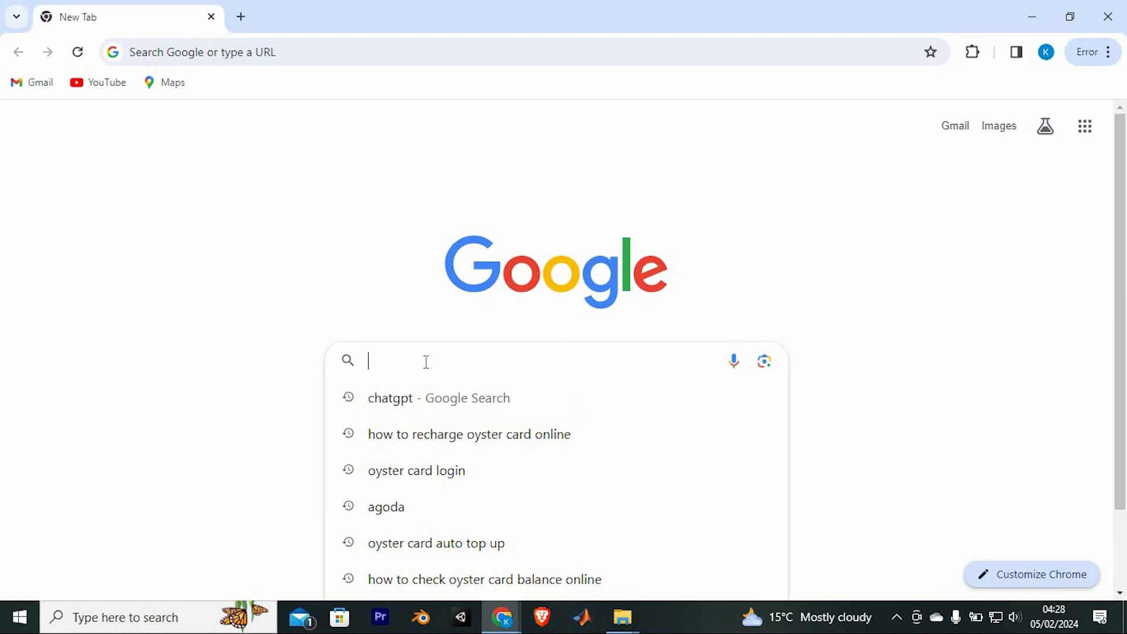
# Step: Search Google for 'bdo virtual card' using the suggestion after typing 'BDO virtu'
pyautogui.write('BDO virtu')
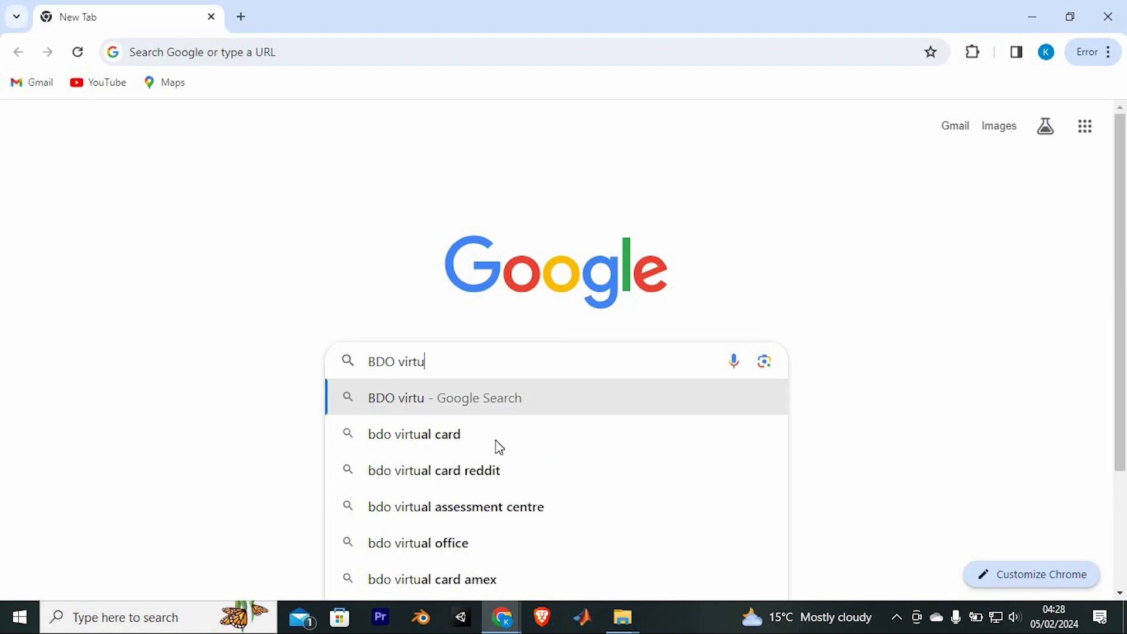
pyautogui.click(414, 433)
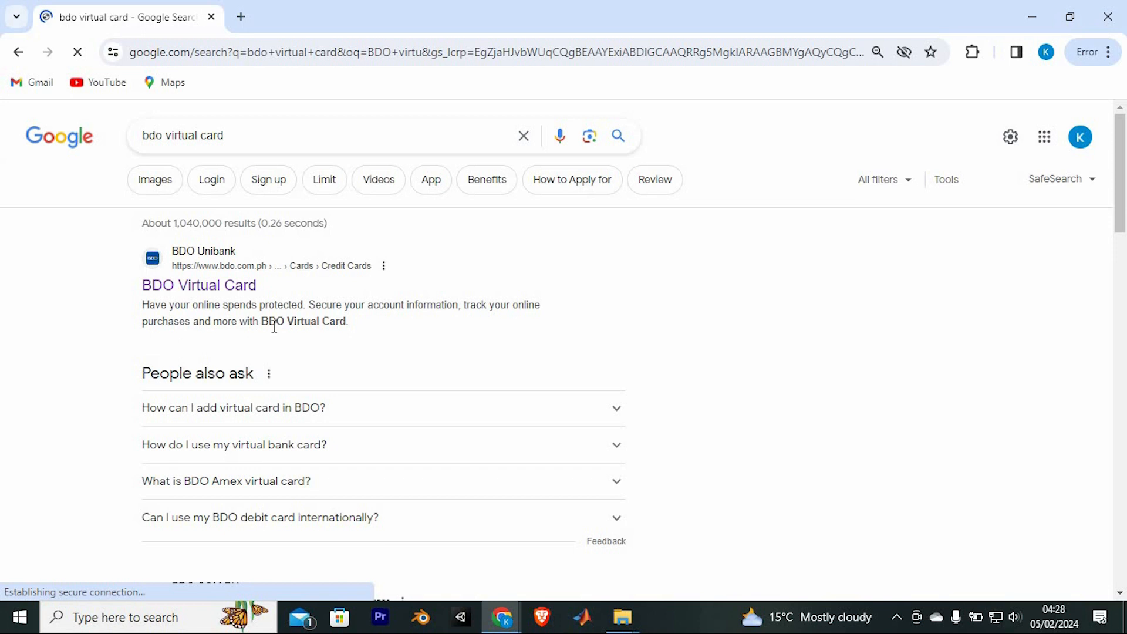
# Step: Open the official BDO Virtual Card result and scroll down to its FAQ
pyautogui.click(198, 285)
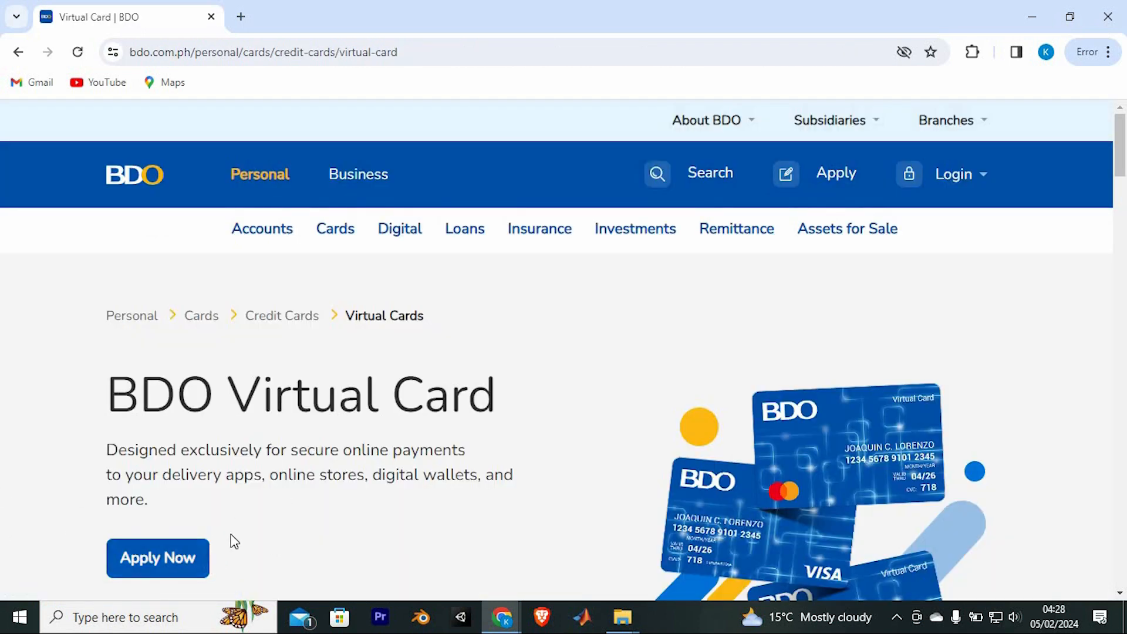
pyautogui.scroll(-3)
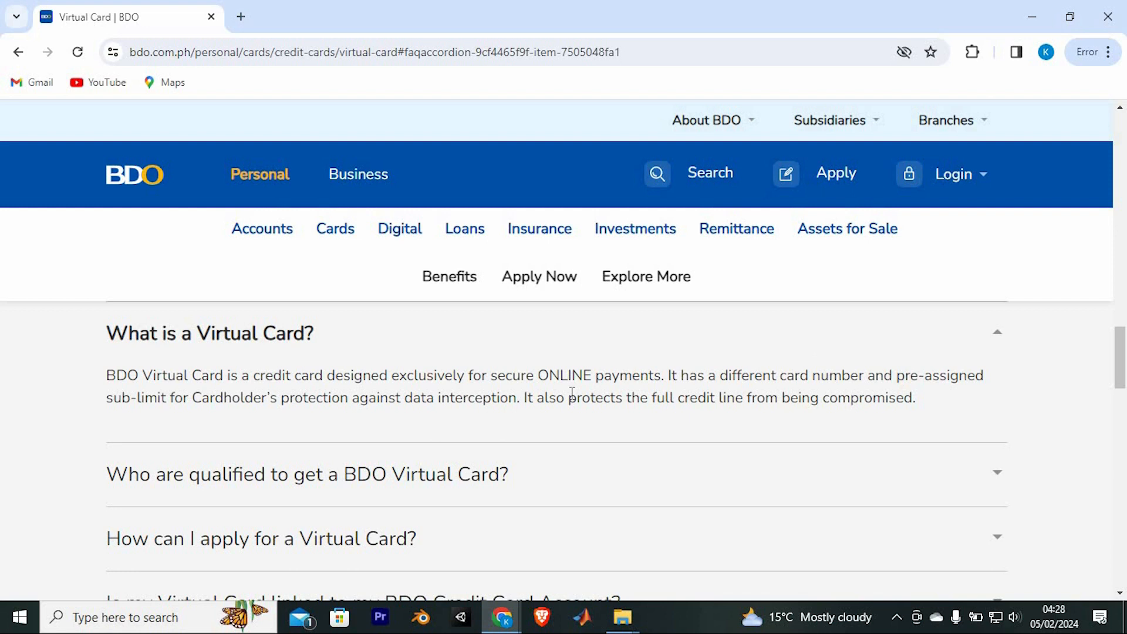
pyautogui.moveTo(682, 460)
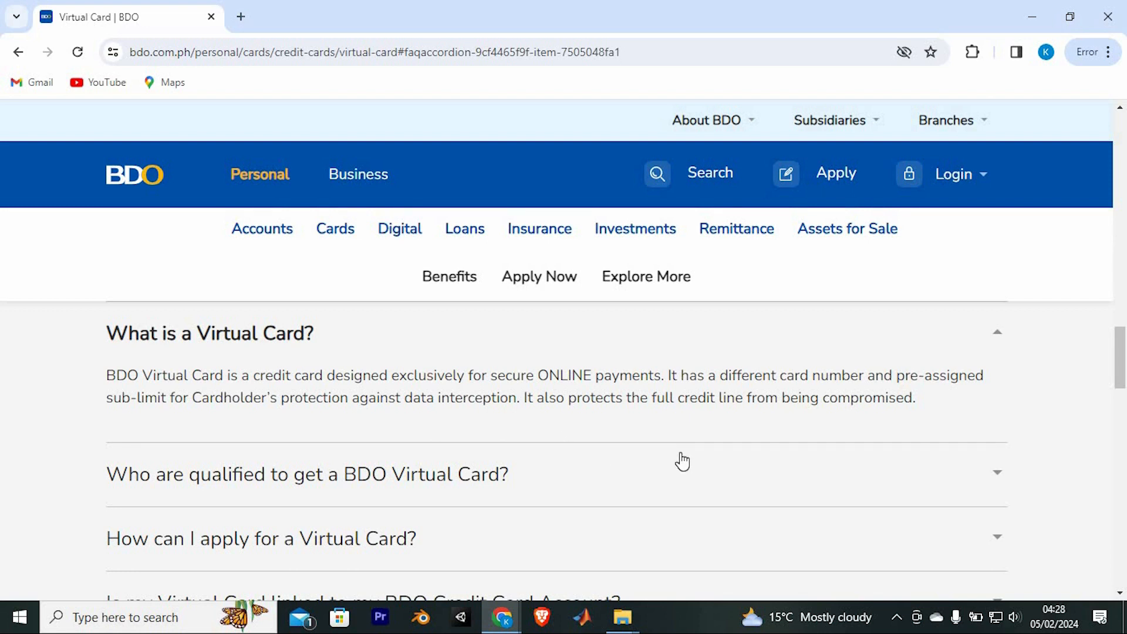
# Step: Expand the 'Who are qualified to get a BDO Virtual Card?' FAQ answer
pyautogui.click(307, 473)
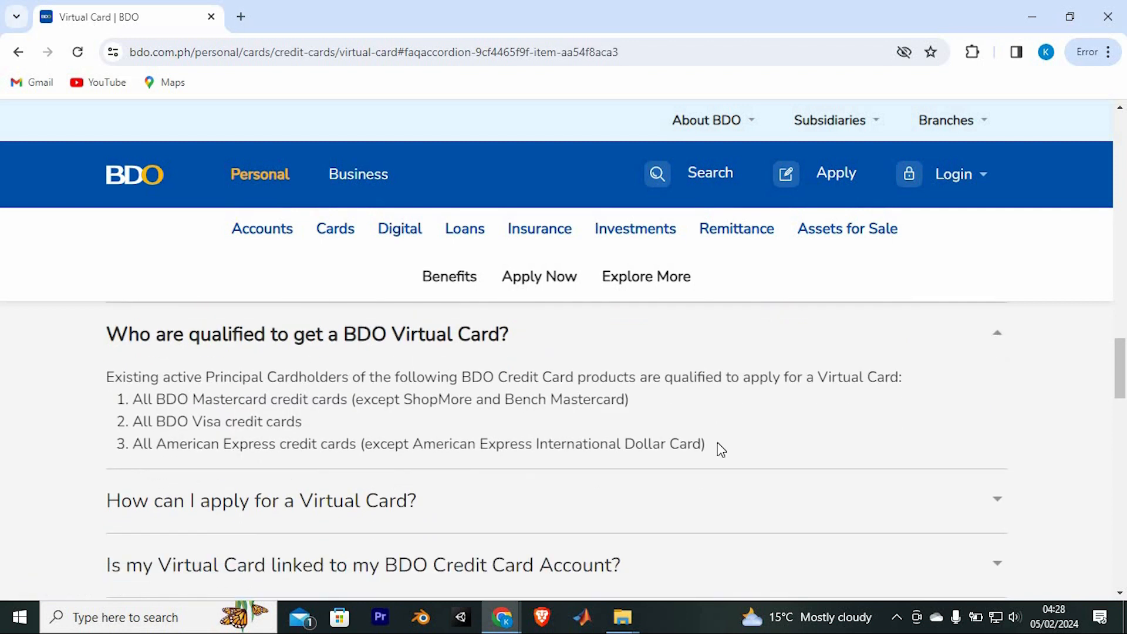
pyautogui.moveTo(711, 437)
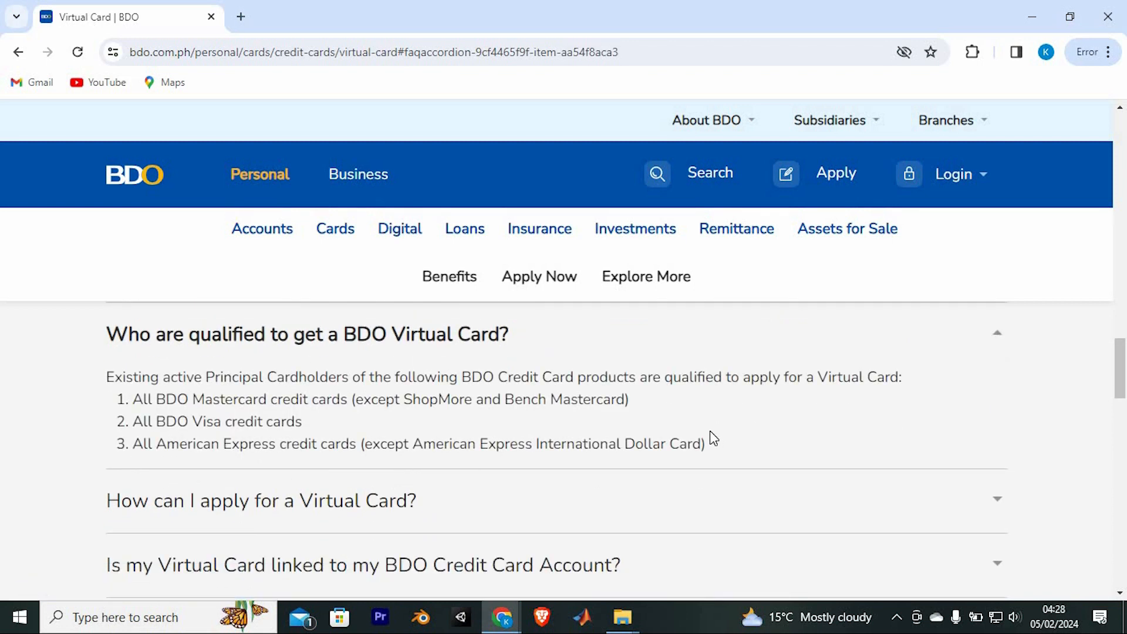
pyautogui.moveTo(809, 376)
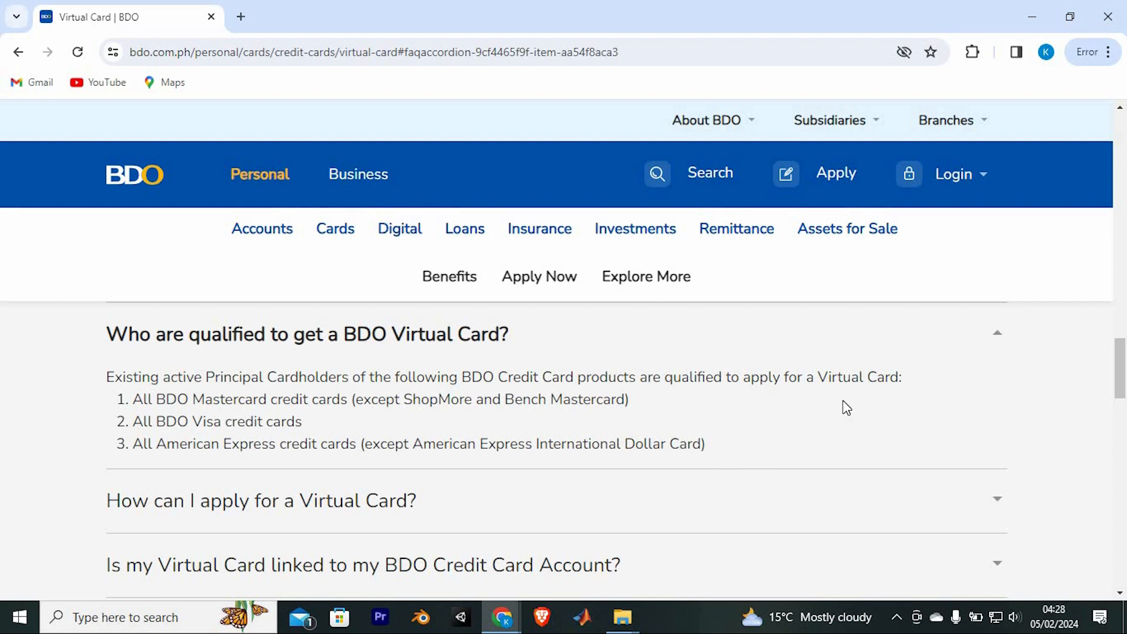
pyautogui.moveTo(805, 426)
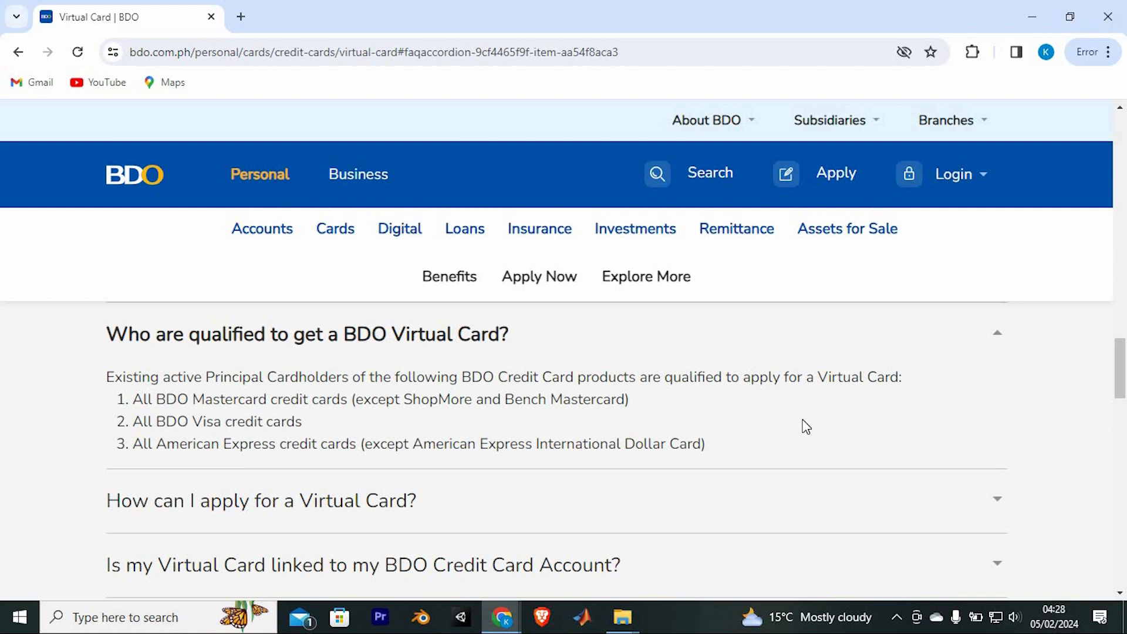
# Step: Expand the 'How can I apply for a Virtual Card?' FAQ answer
pyautogui.click(260, 500)
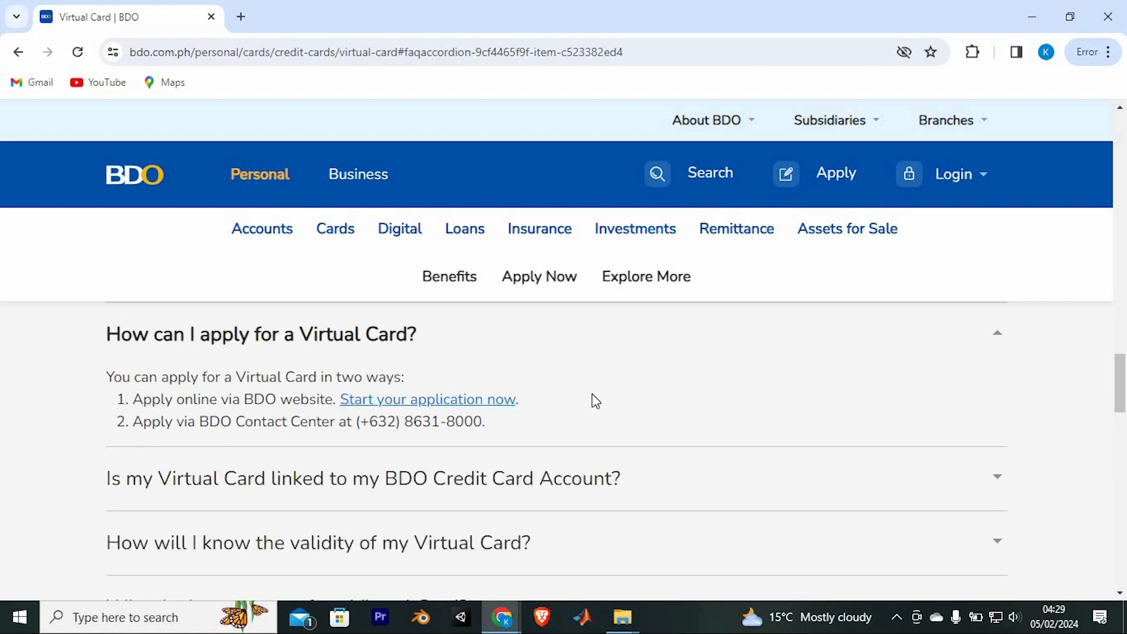
pyautogui.moveTo(649, 416)
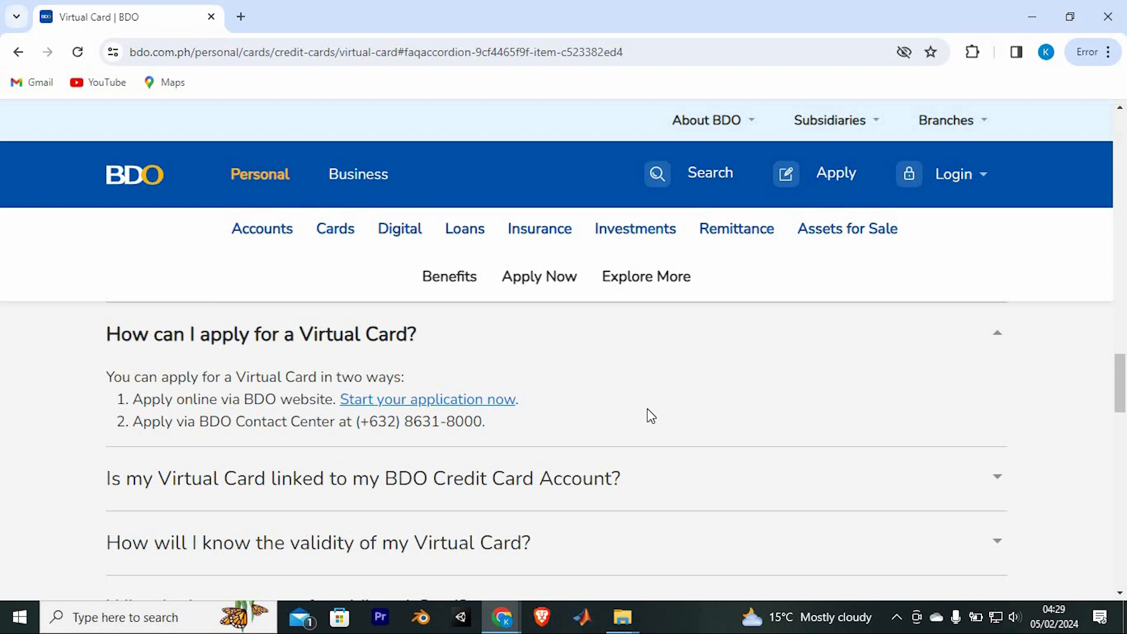
pyautogui.moveTo(592, 439)
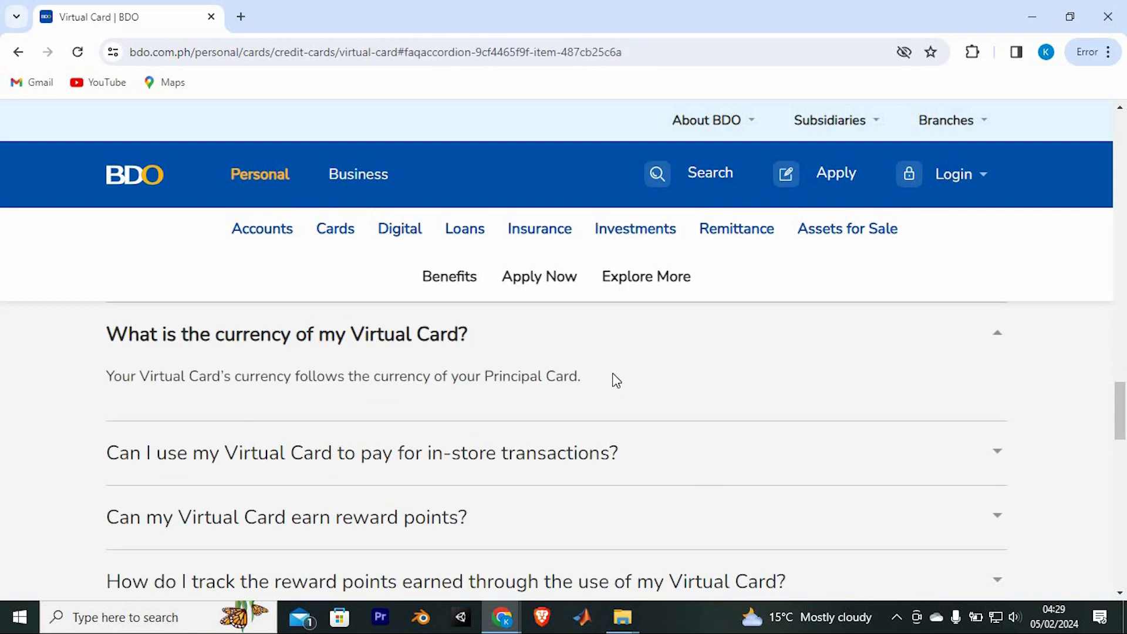
pyautogui.moveTo(431, 429)
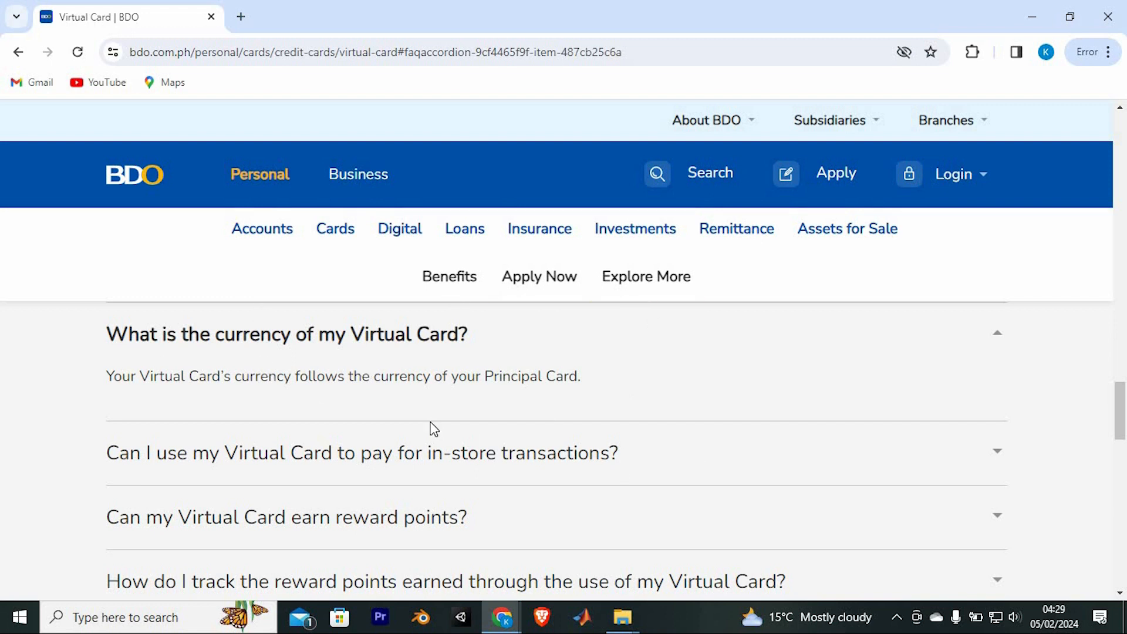
pyautogui.moveTo(730, 445)
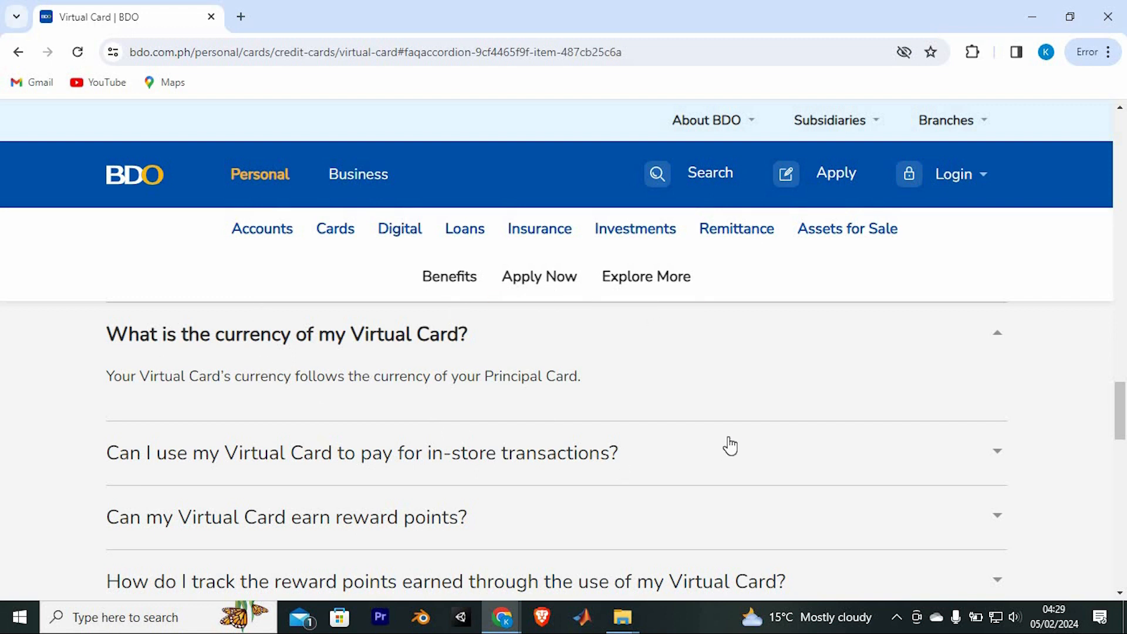
pyautogui.moveTo(1031, 29)
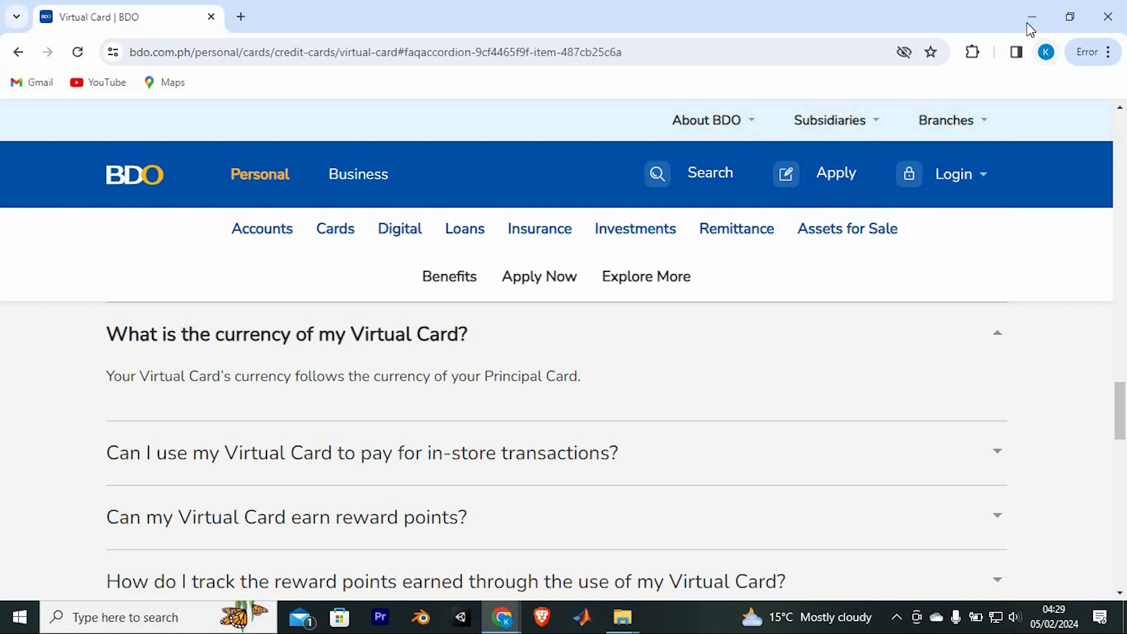